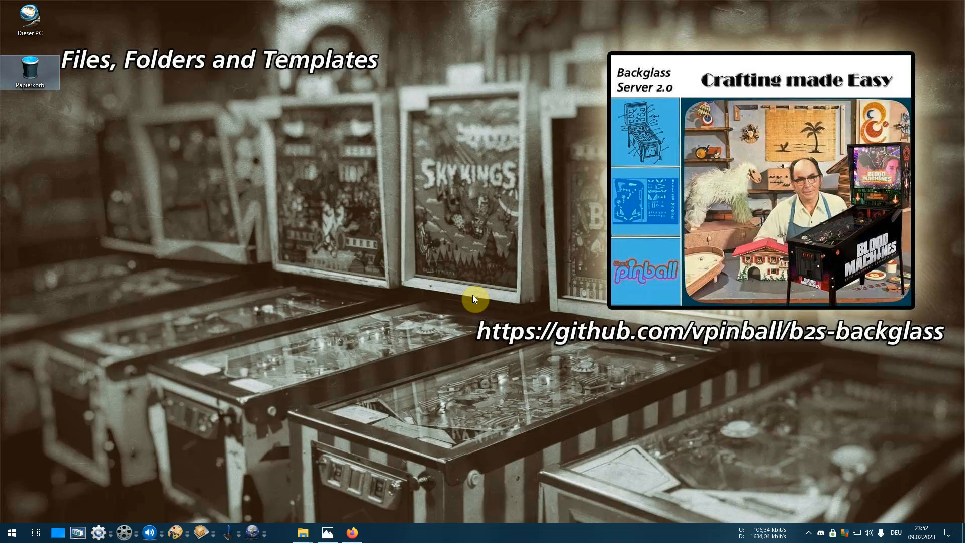
{"action": "mouse_move", "coordinate": [386, 294]}
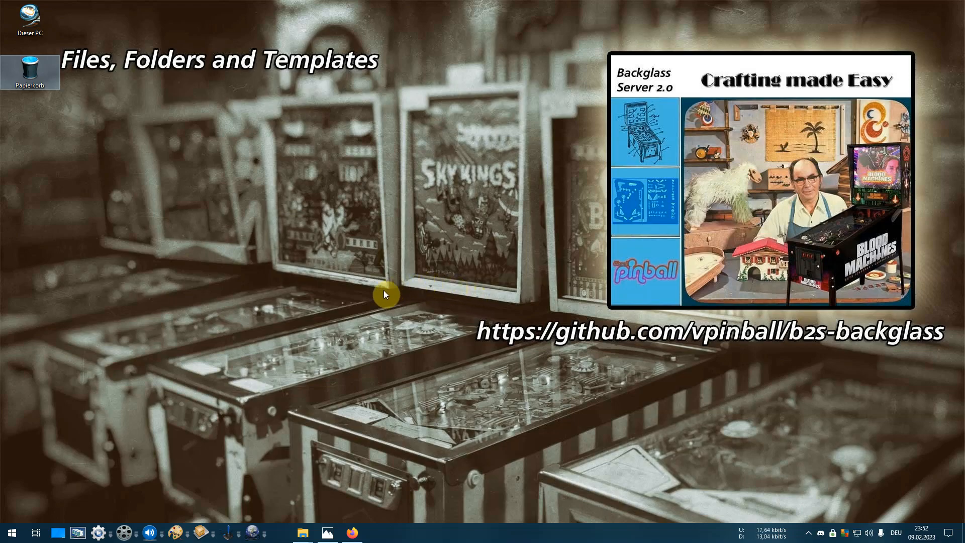
{"action": "mouse_move", "coordinate": [320, 512]}
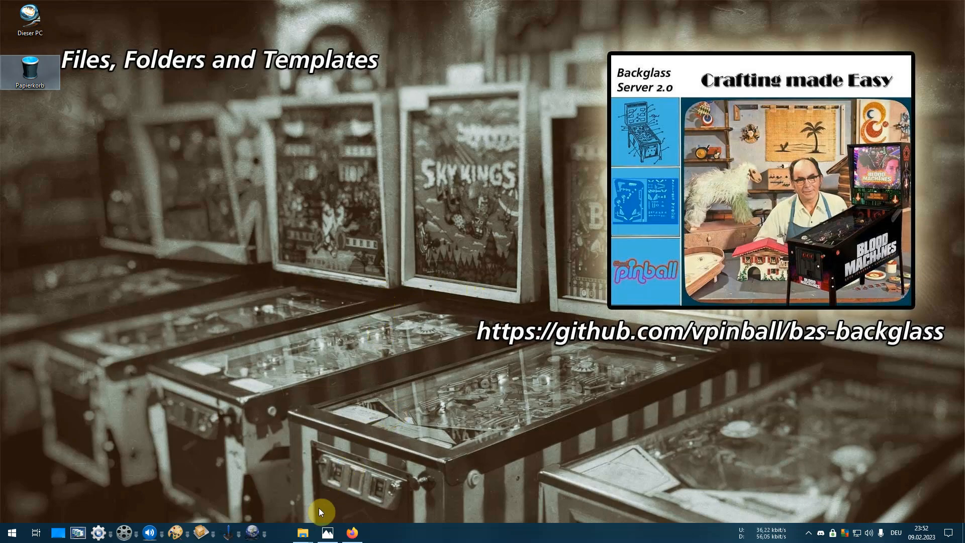
Open D:\Visual Pinball\B2SServer and point out Plugins, B2SBackglassServer.dll and B2SBackglassServerEXE.exe.
{"action": "left_click", "coordinate": [301, 533]}
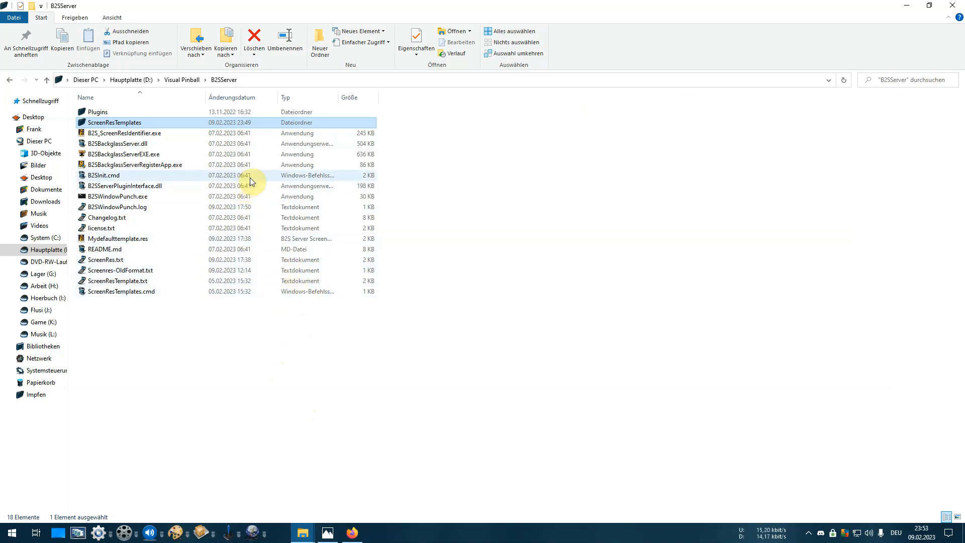
{"action": "mouse_move", "coordinate": [244, 208]}
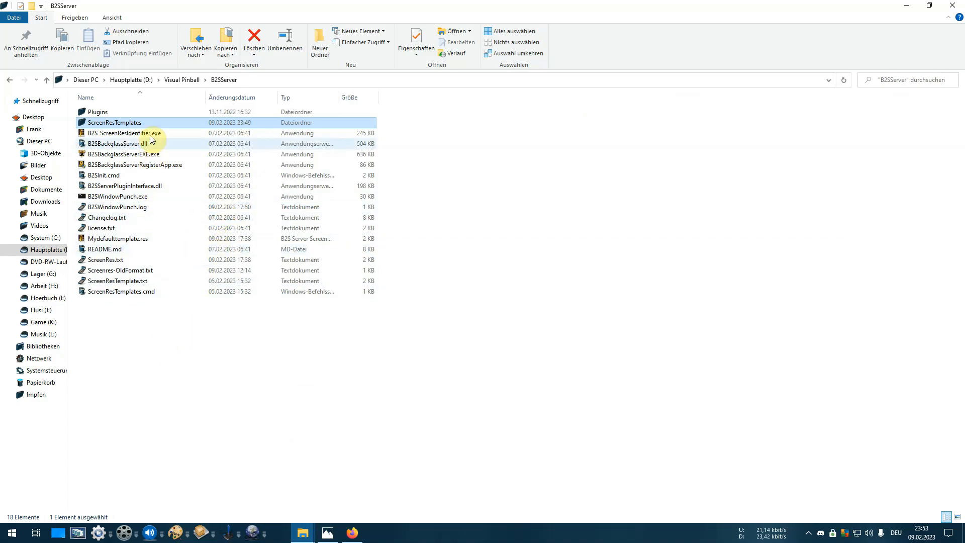
{"action": "mouse_move", "coordinate": [157, 114]}
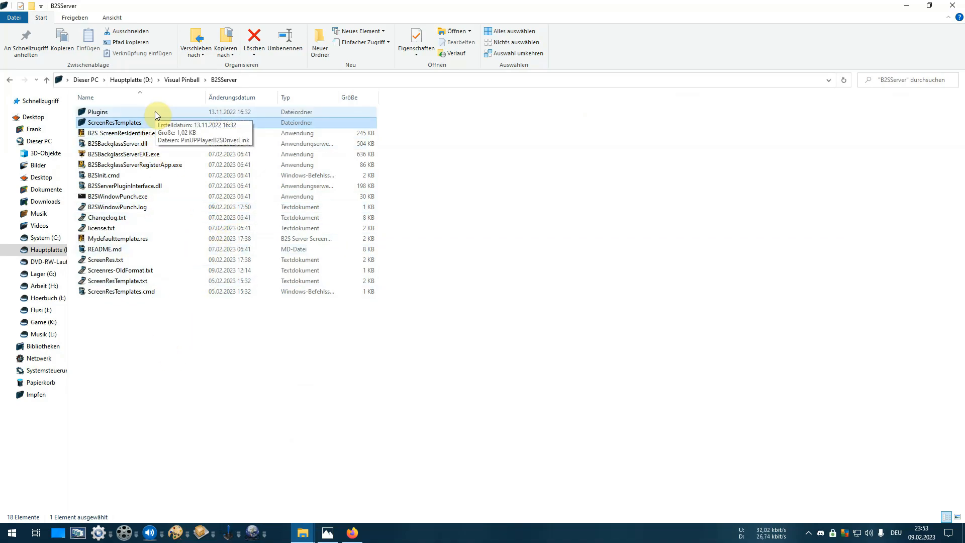
{"action": "mouse_move", "coordinate": [146, 114]}
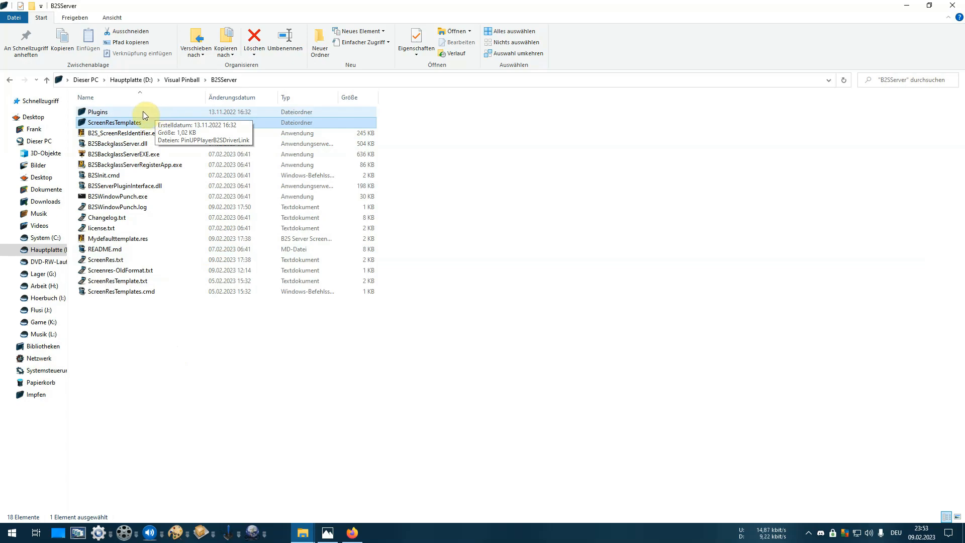
{"action": "left_click", "coordinate": [106, 112]}
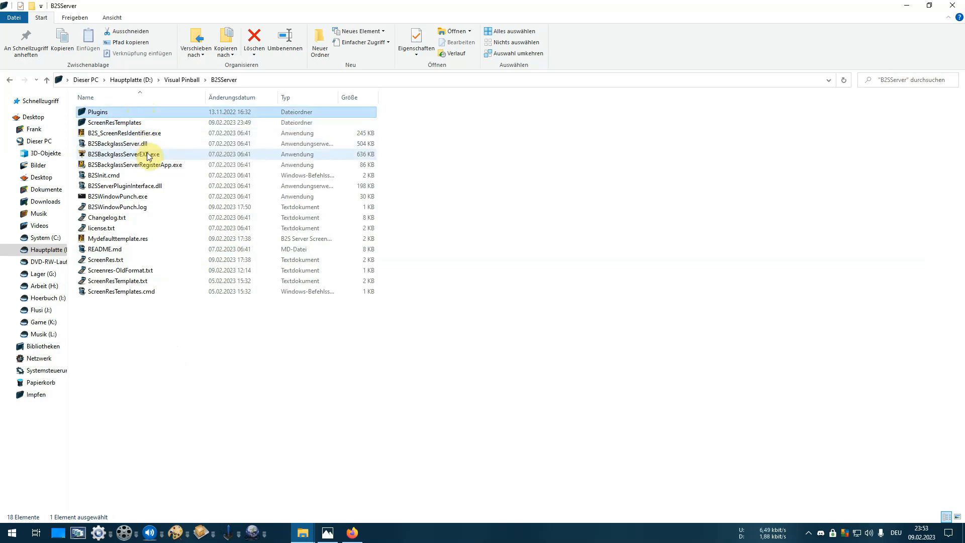
{"action": "mouse_move", "coordinate": [150, 156]}
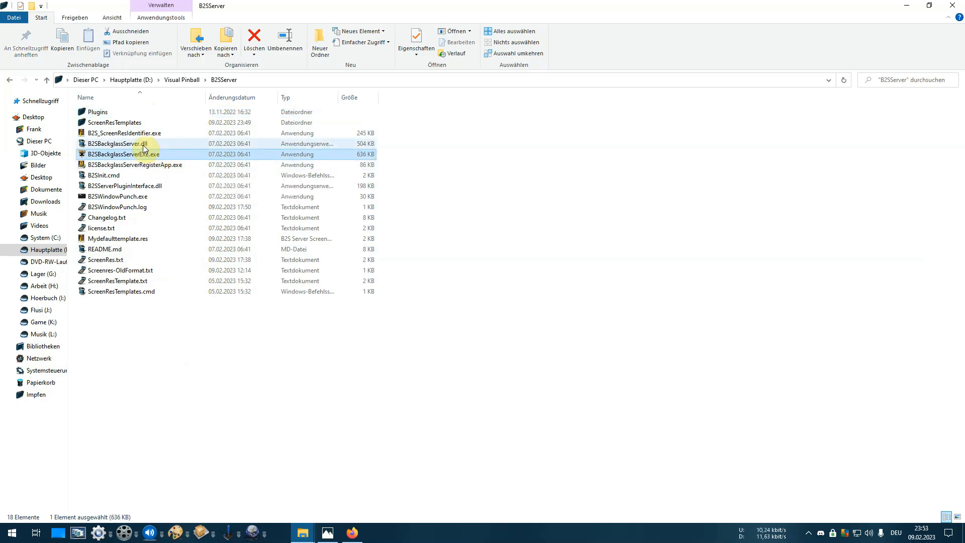
{"action": "left_click", "coordinate": [115, 144]}
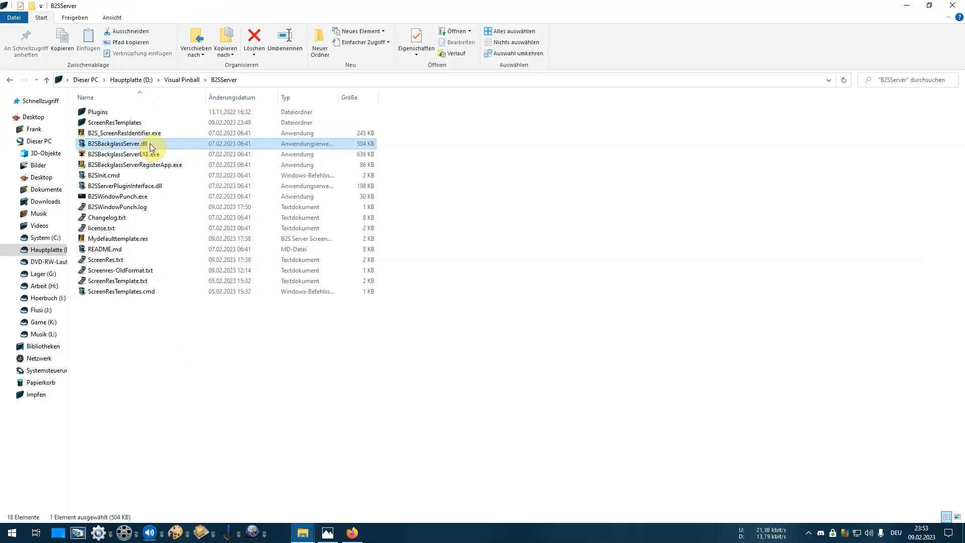
{"action": "left_click", "coordinate": [98, 112]}
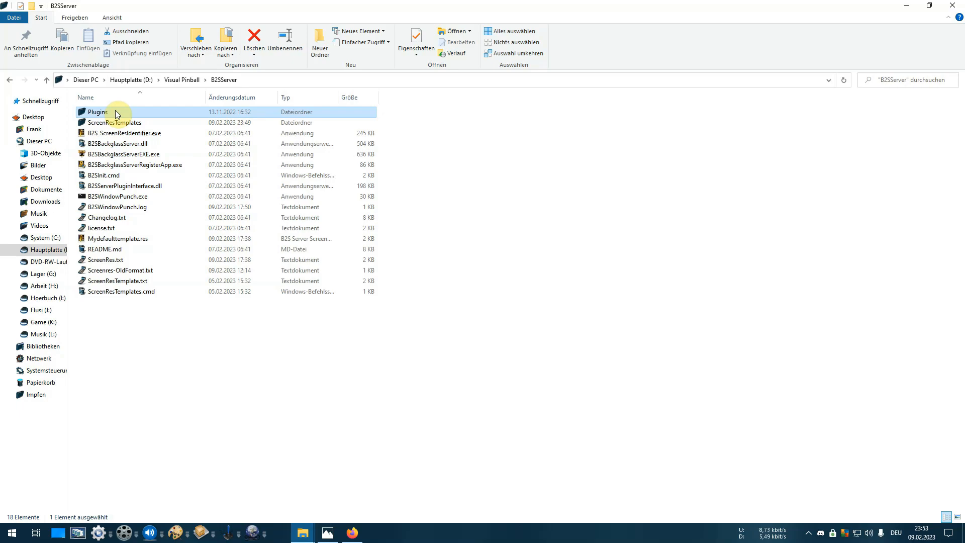
{"action": "mouse_move", "coordinate": [109, 115]}
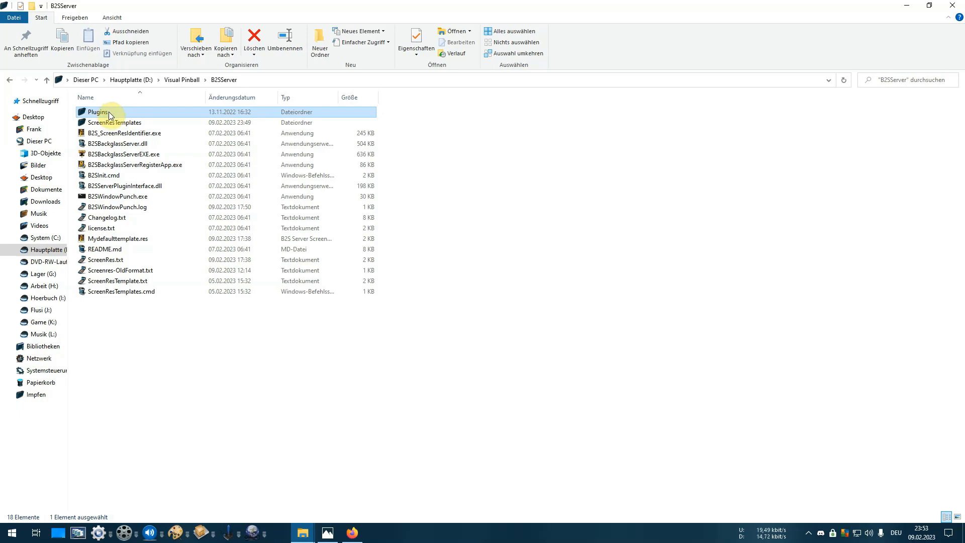
{"action": "mouse_move", "coordinate": [140, 165]}
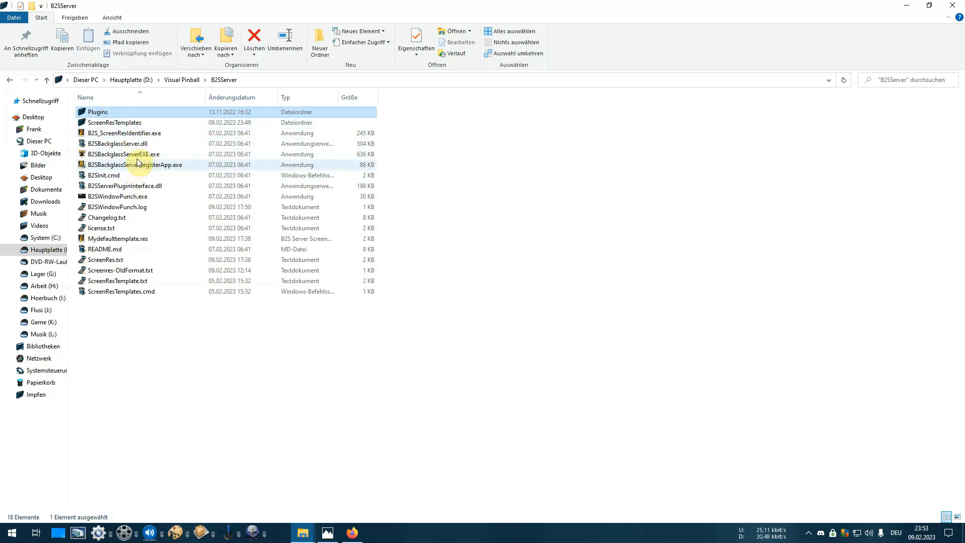
{"action": "left_click", "coordinate": [123, 154]}
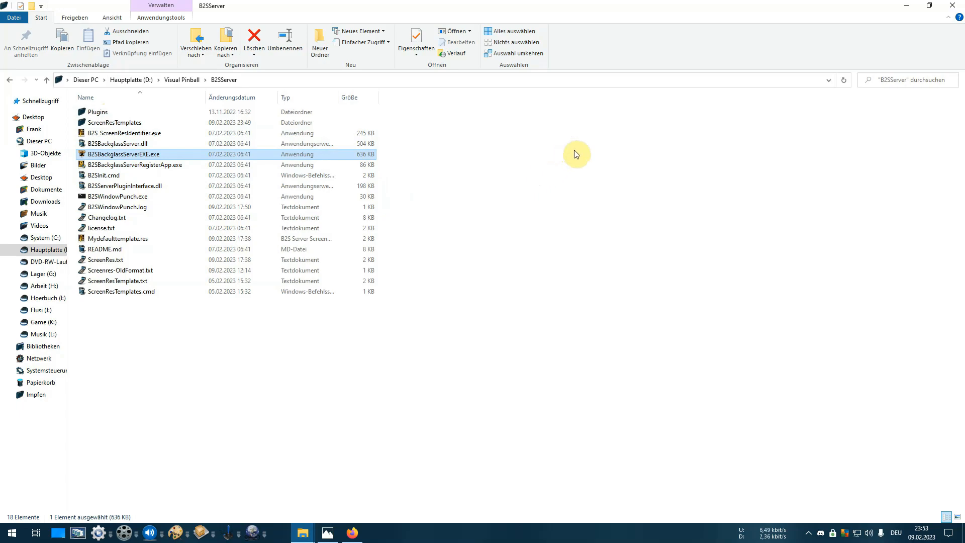
{"action": "mouse_move", "coordinate": [567, 161]}
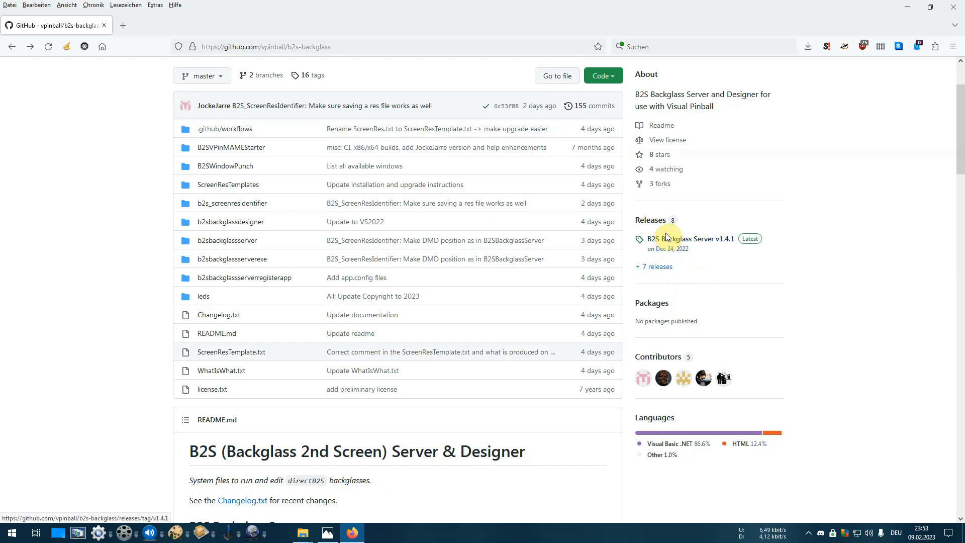
Open the B2S Backglass Server v1.4.1 release page on GitHub.
{"action": "left_click", "coordinate": [696, 239]}
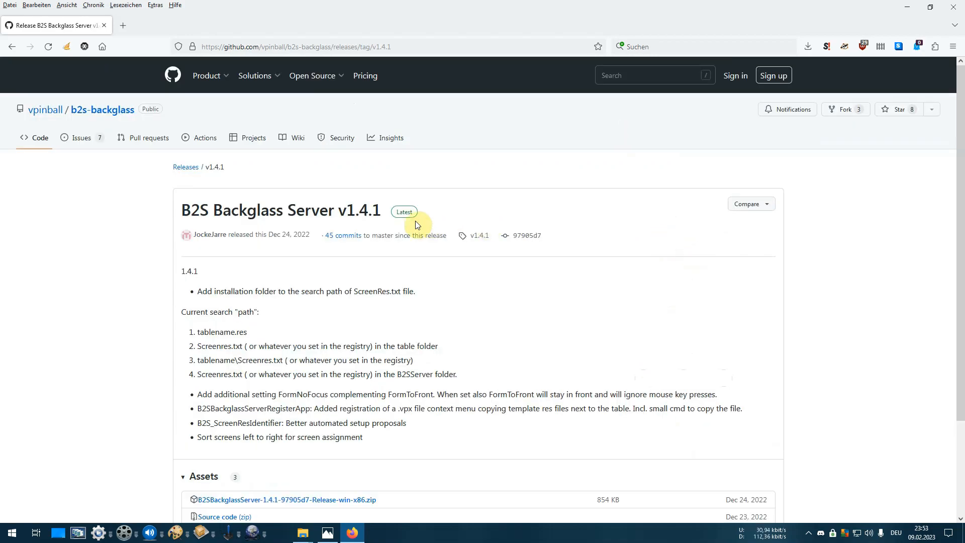
{"action": "mouse_move", "coordinate": [352, 215]}
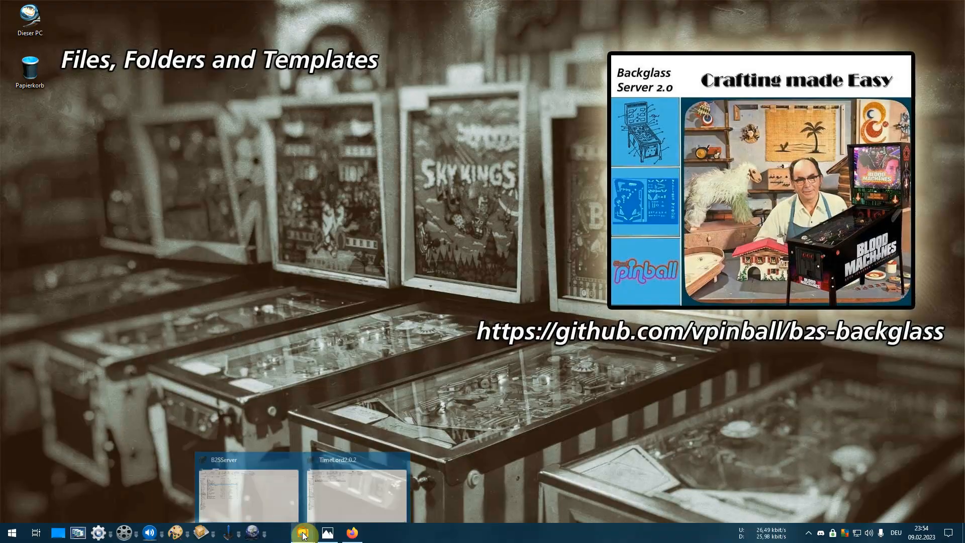
Bring the B2SServer Explorer window back from the taskbar.
{"action": "left_click", "coordinate": [243, 487]}
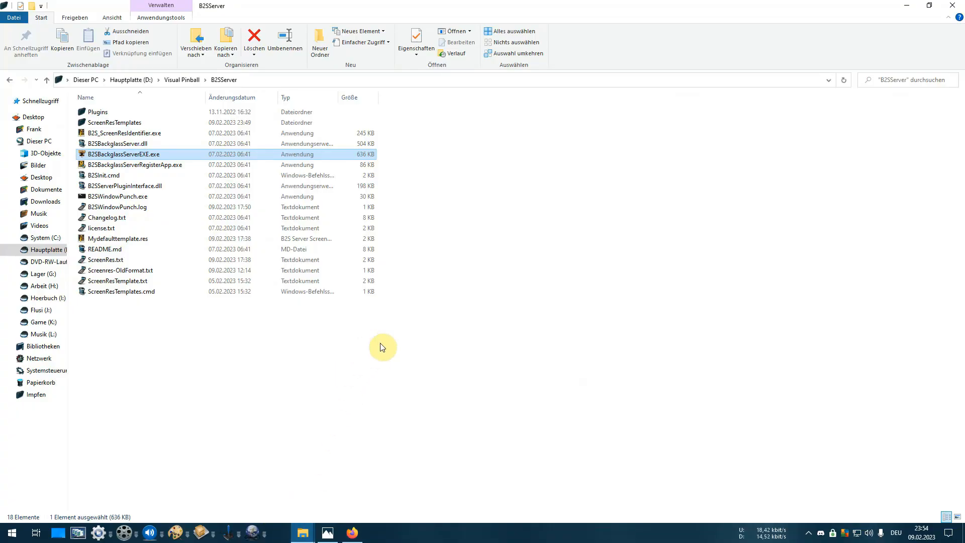
{"action": "mouse_move", "coordinate": [198, 251]}
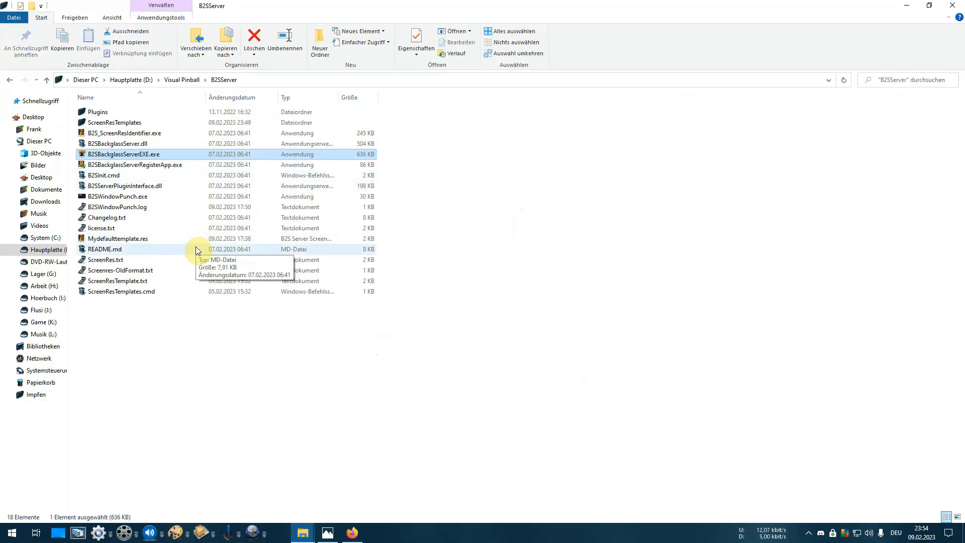
{"action": "mouse_move", "coordinate": [173, 140]}
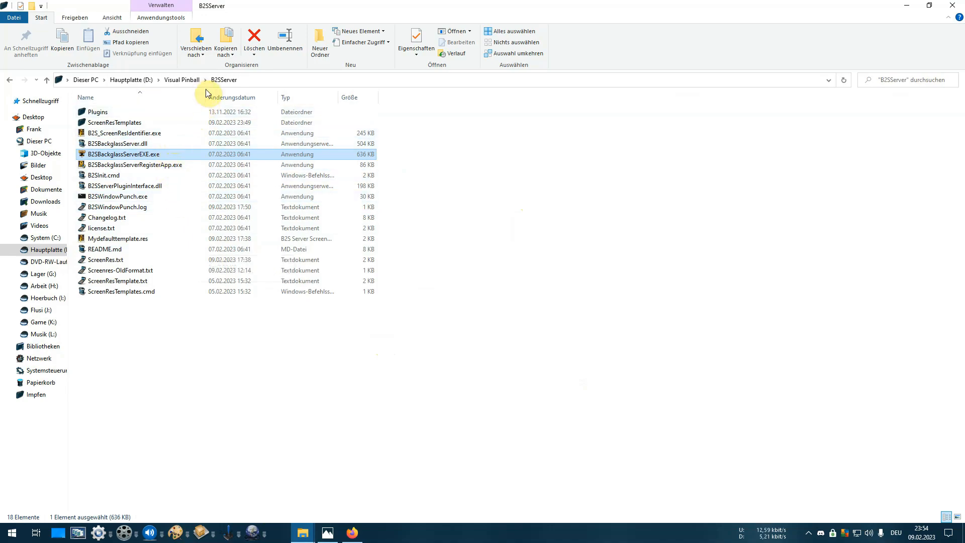
{"action": "mouse_move", "coordinate": [472, 288]}
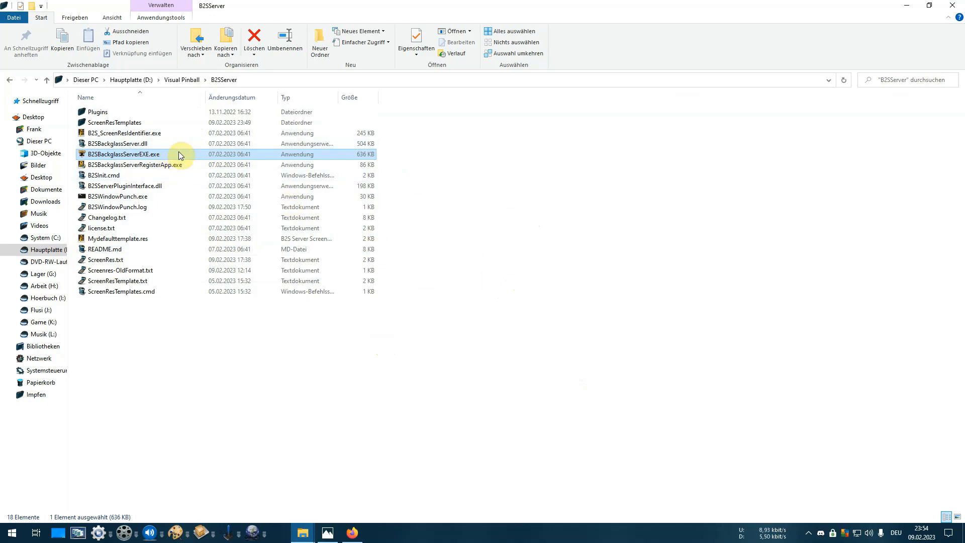
{"action": "mouse_move", "coordinate": [165, 146]}
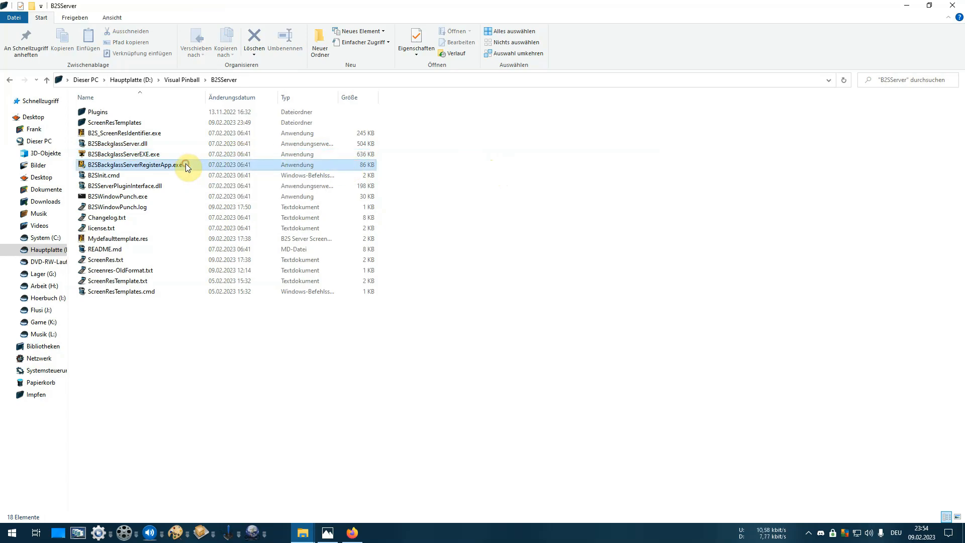
Run B2SBackglassServerRegisterApp.exe, confirming server re-registration and context-menu registration with Ja.
{"action": "left_click", "coordinate": [135, 165]}
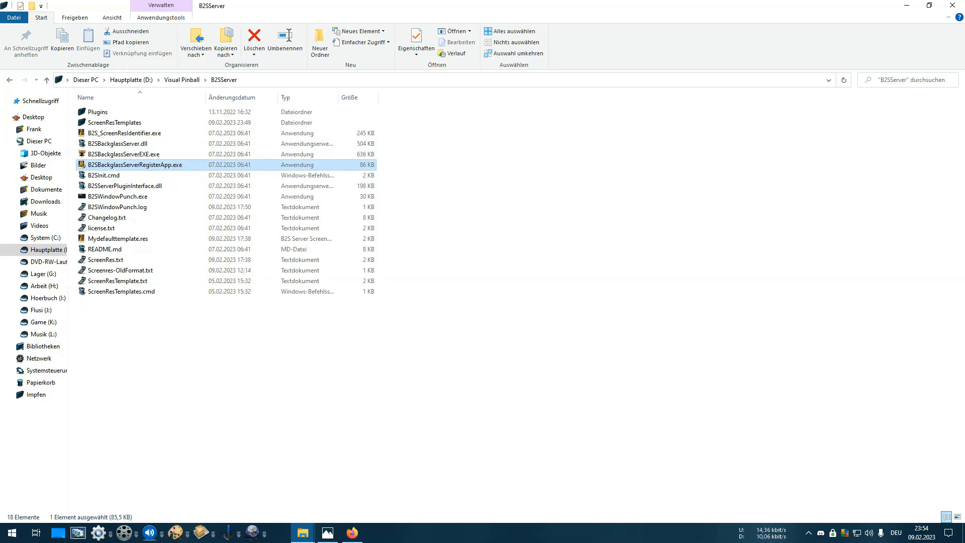
{"action": "double_click", "coordinate": [135, 165]}
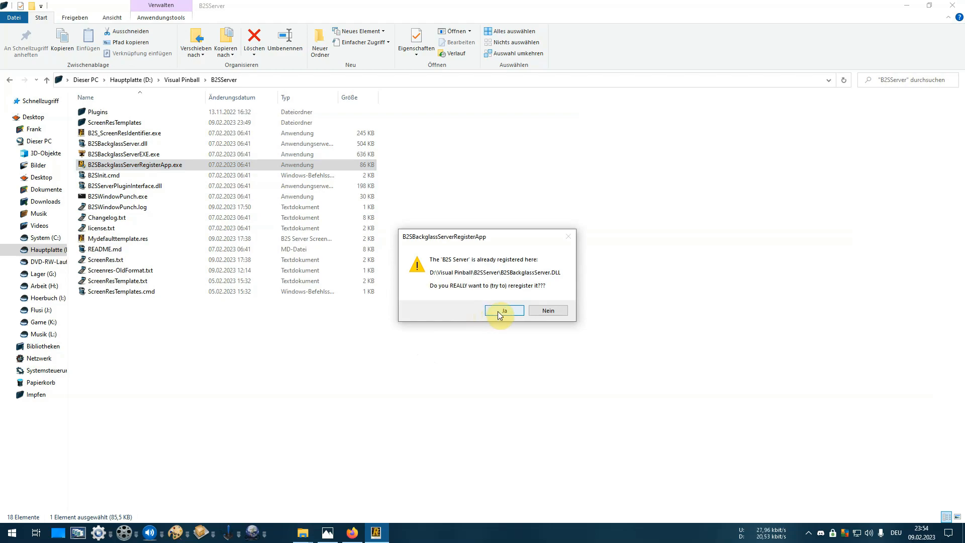
{"action": "left_click", "coordinate": [503, 310]}
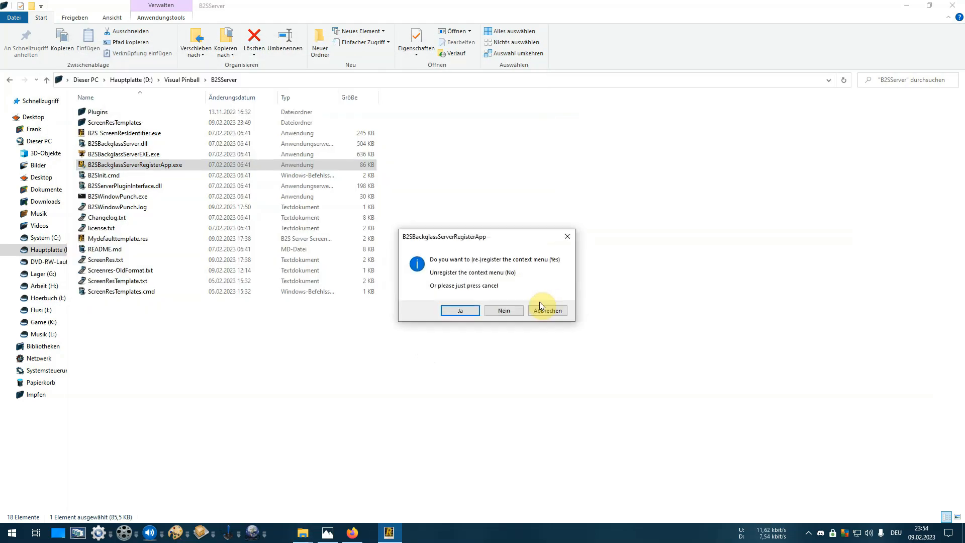
{"action": "mouse_move", "coordinate": [486, 263]}
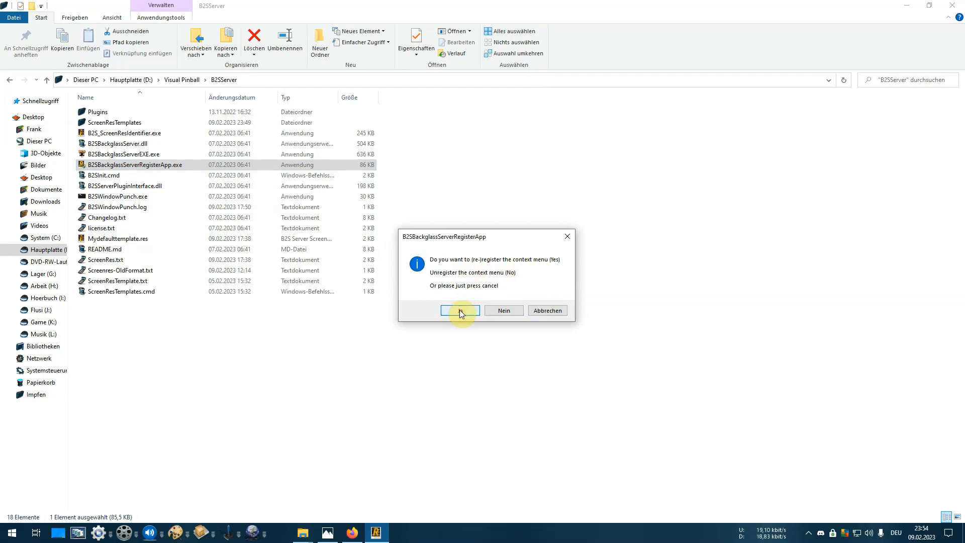
{"action": "left_click", "coordinate": [460, 310]}
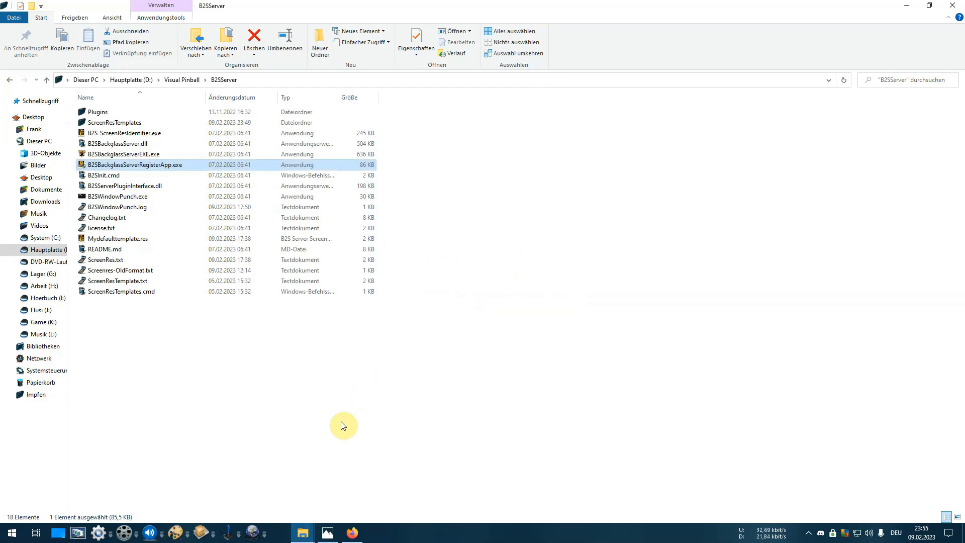
{"action": "mouse_move", "coordinate": [302, 533]}
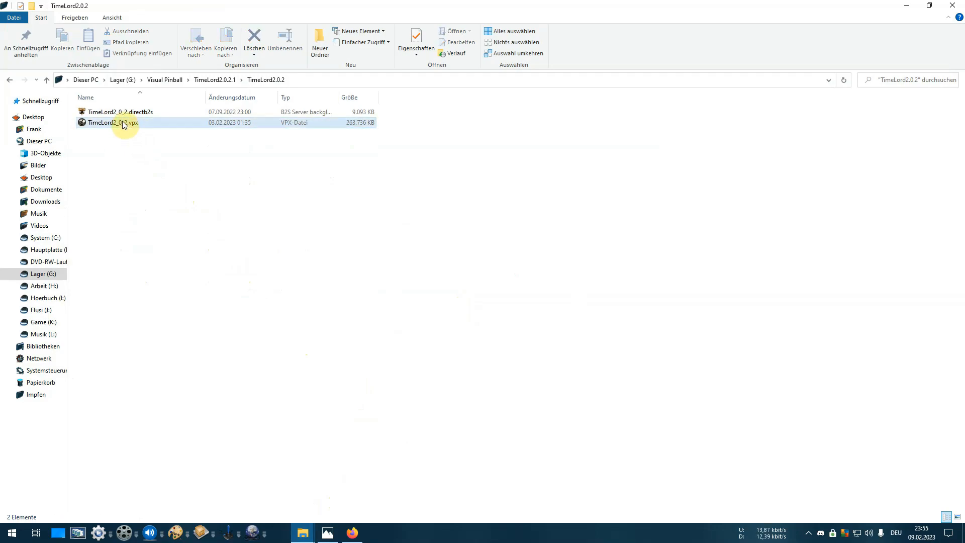
Open TimeLord2_0_2.directb2s in the Edit ScreenRes file editor, then close it.
{"action": "right_click", "coordinate": [123, 125]}
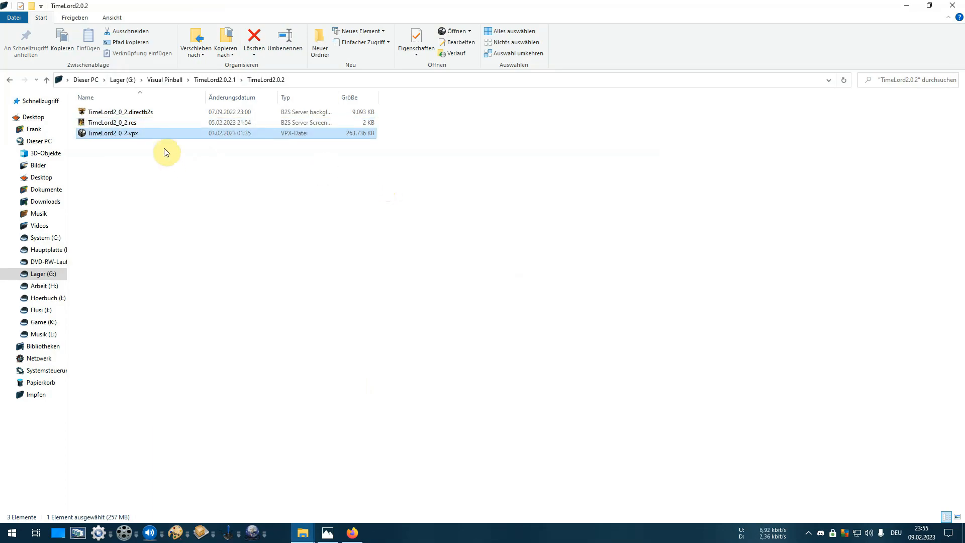
{"action": "right_click", "coordinate": [119, 111]}
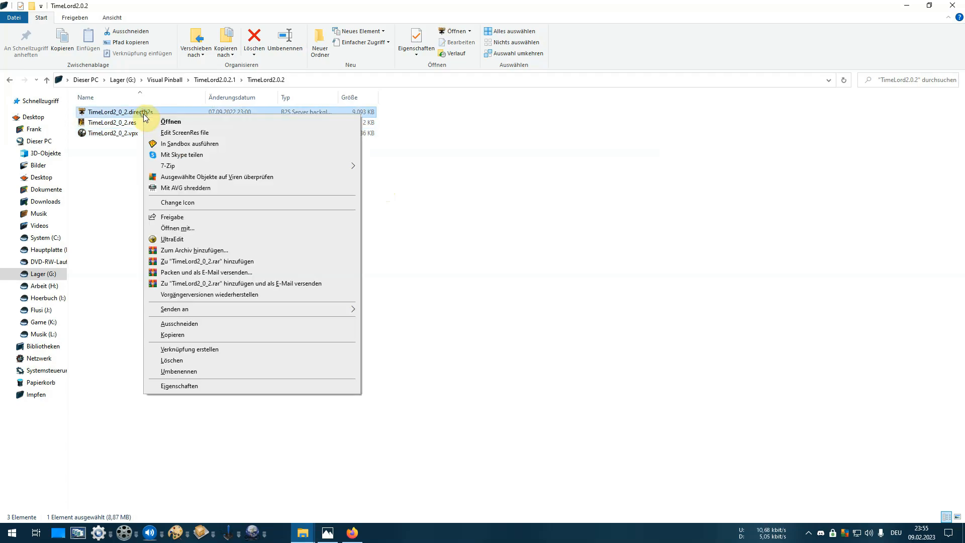
{"action": "mouse_move", "coordinate": [171, 139]}
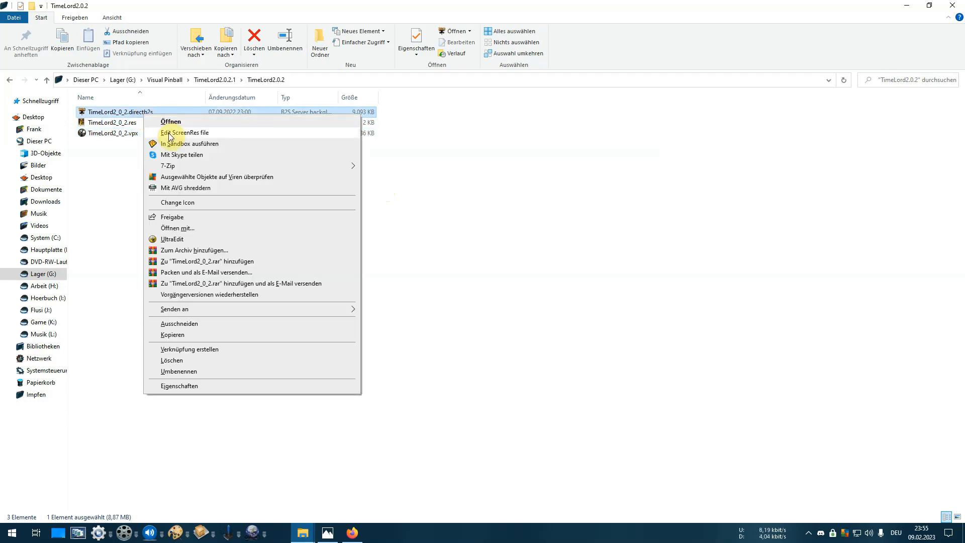
{"action": "left_click", "coordinate": [170, 137]}
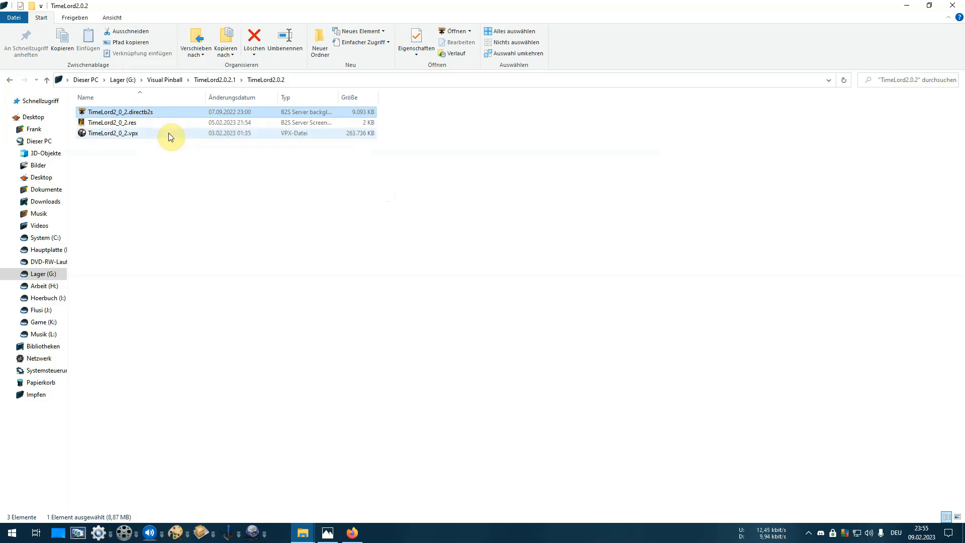
{"action": "double_click", "coordinate": [112, 122]}
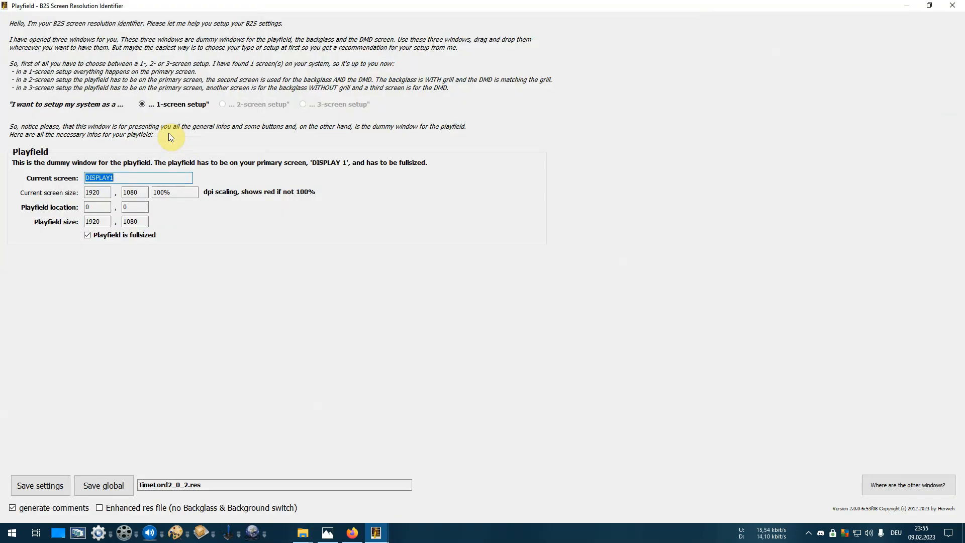
{"action": "mouse_move", "coordinate": [952, 6]}
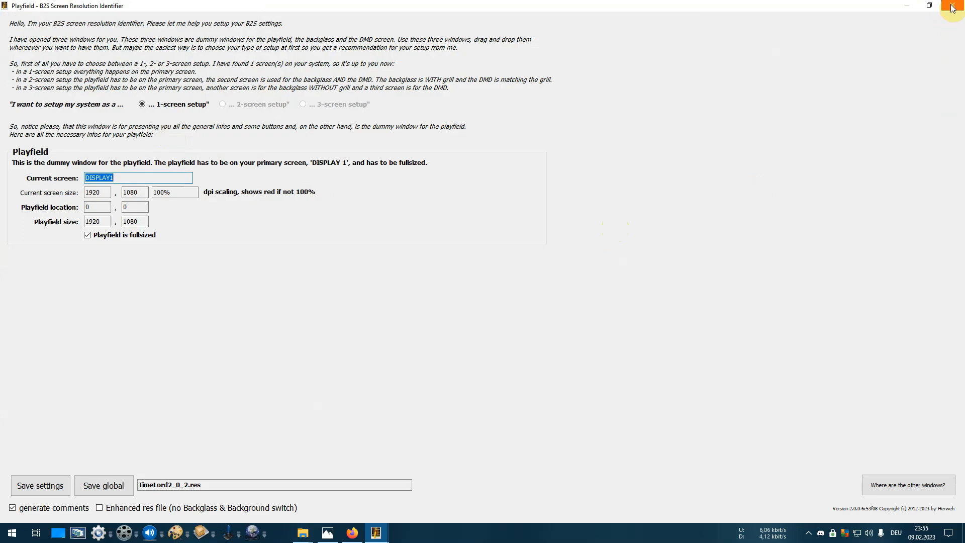
{"action": "left_click", "coordinate": [953, 6]}
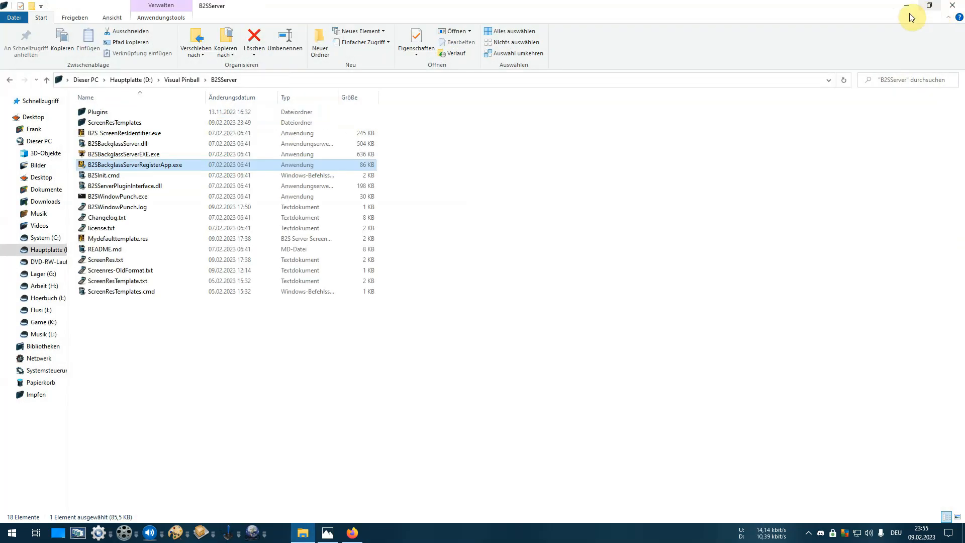
{"action": "mouse_move", "coordinate": [399, 183]}
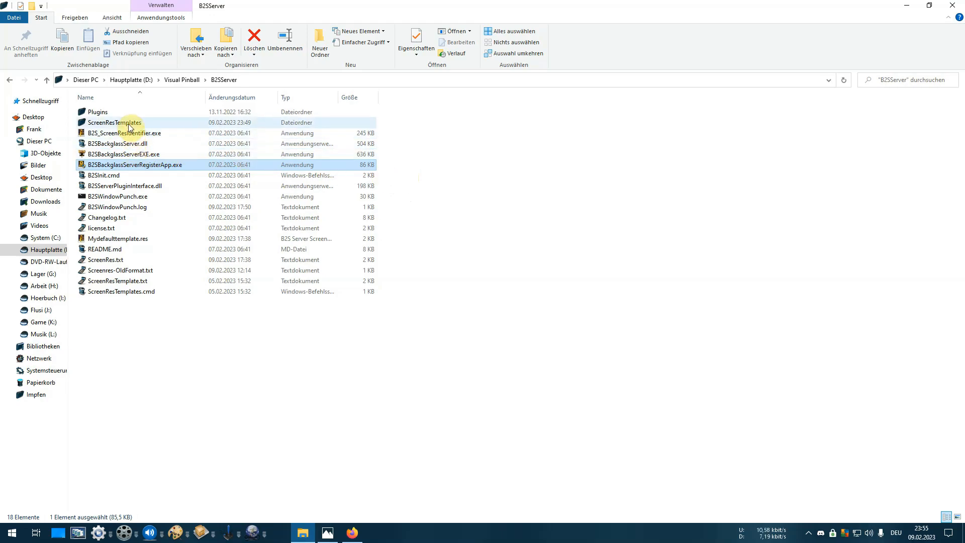
{"action": "mouse_move", "coordinate": [132, 125]}
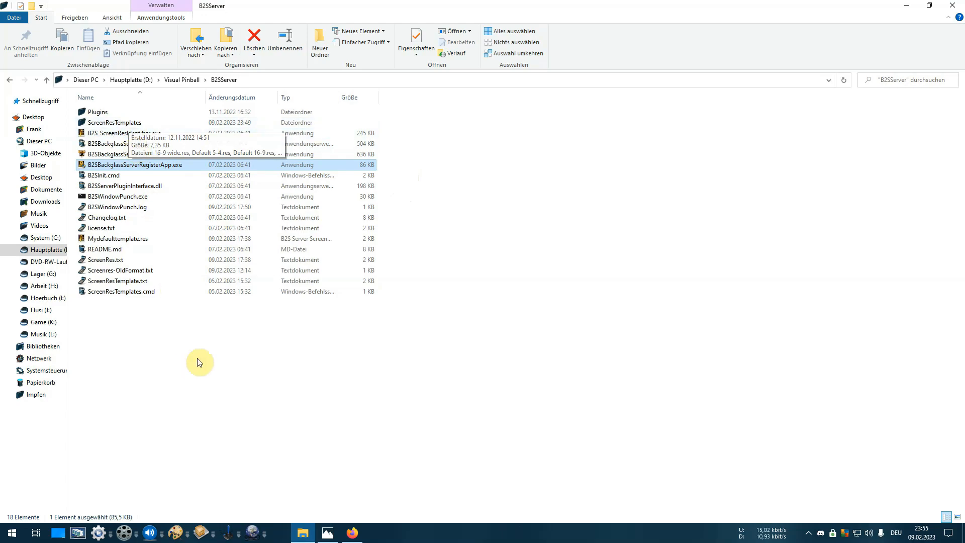
{"action": "mouse_move", "coordinate": [138, 126]}
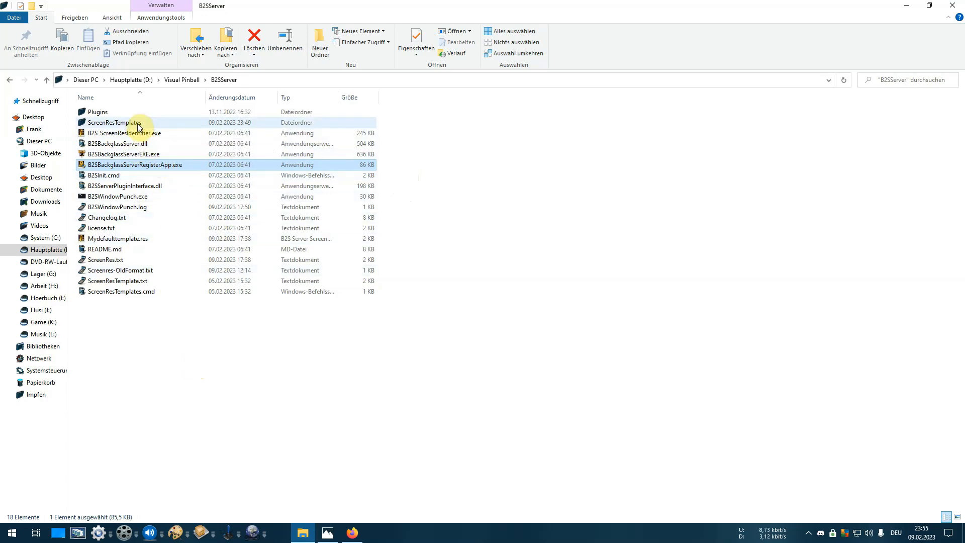
{"action": "double_click", "coordinate": [113, 122]}
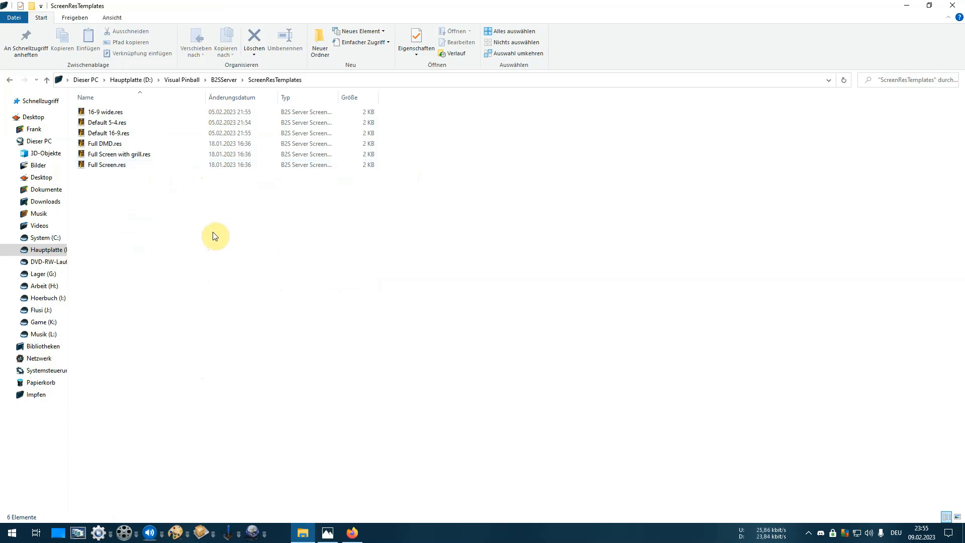
{"action": "mouse_move", "coordinate": [213, 213]}
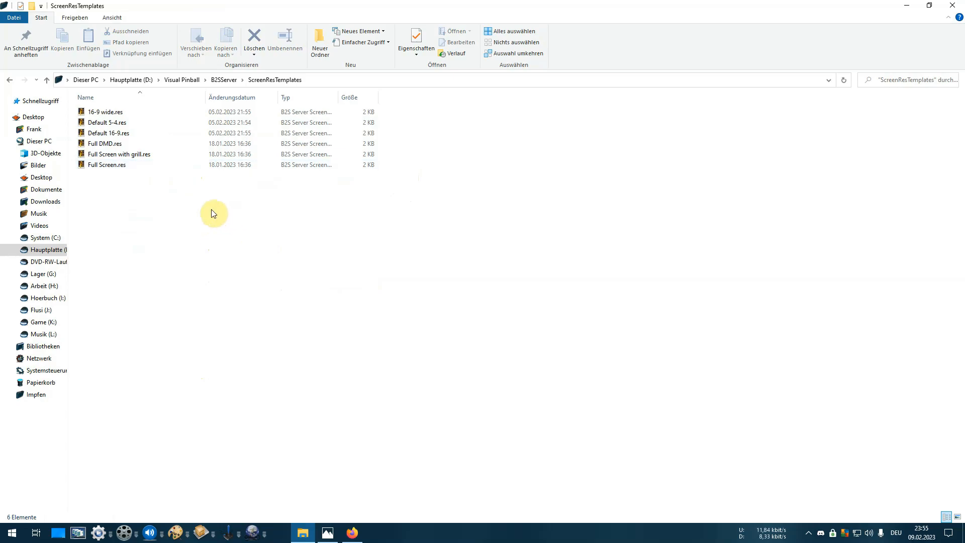
{"action": "mouse_move", "coordinate": [208, 218]}
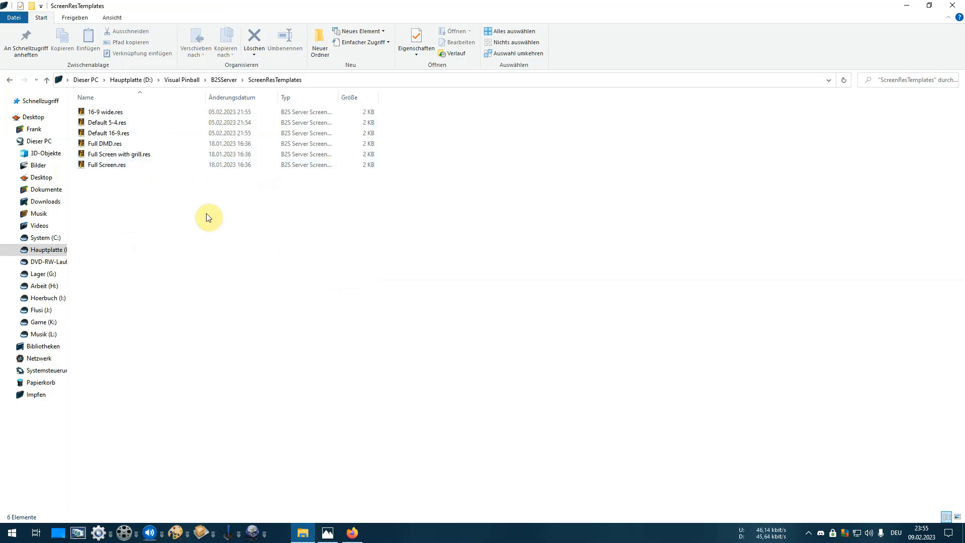
{"action": "left_click", "coordinate": [106, 122]}
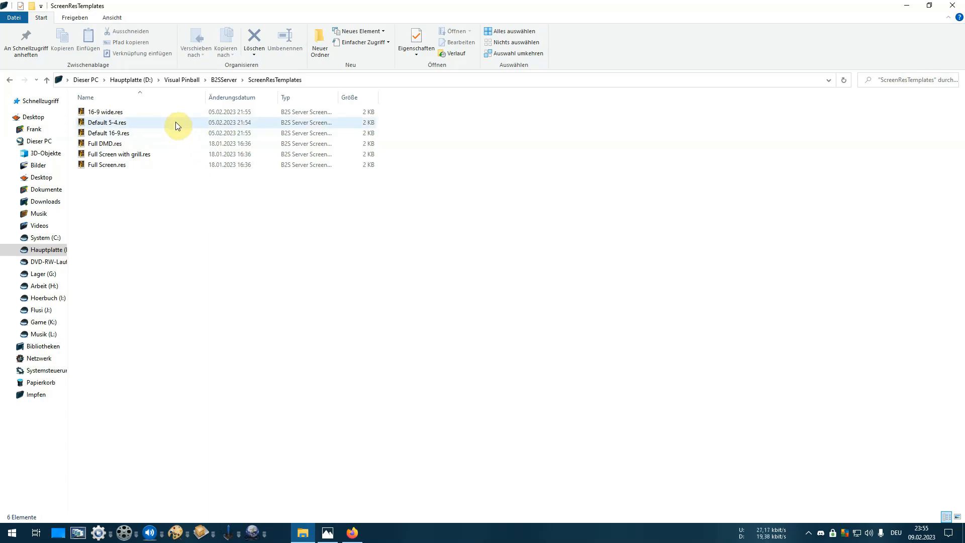
{"action": "mouse_move", "coordinate": [204, 127]}
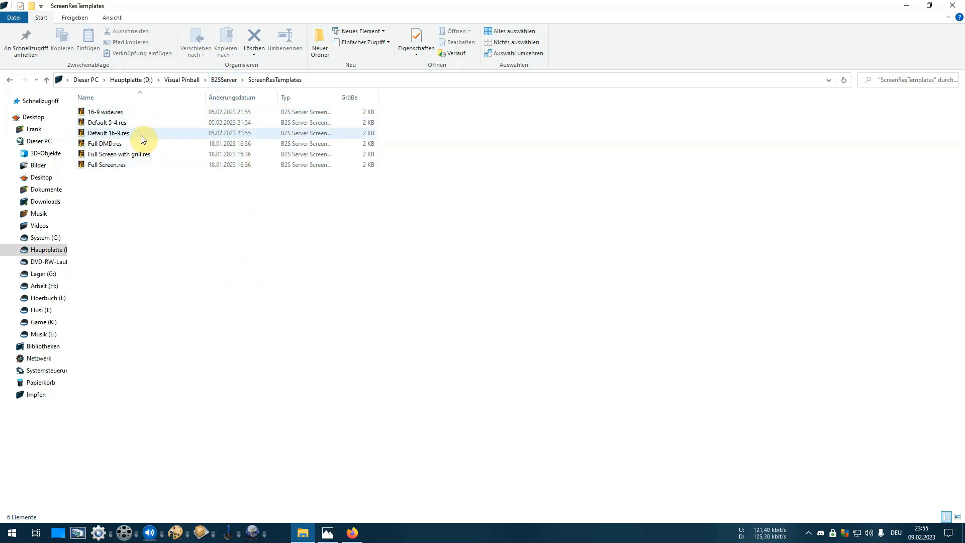
{"action": "mouse_move", "coordinate": [163, 131]}
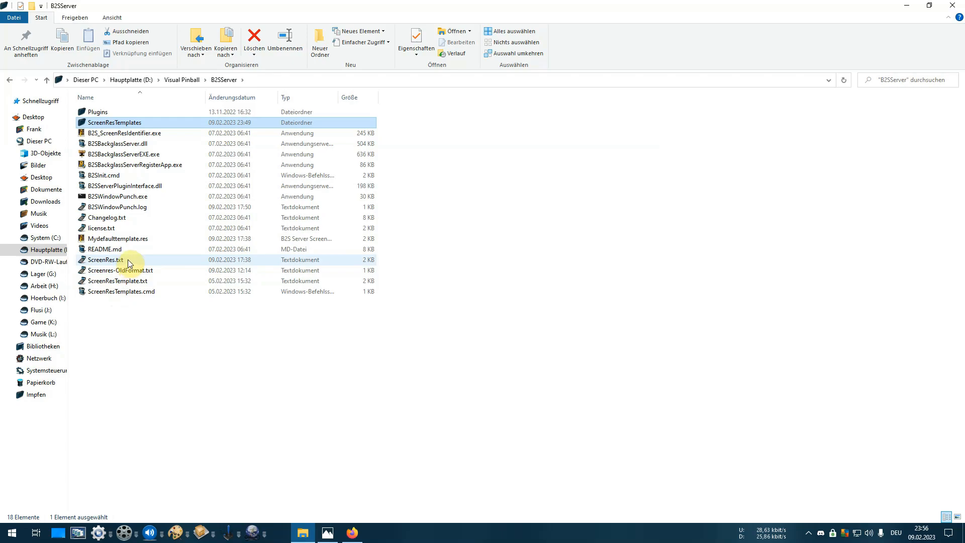
Duplicate ScreenRes.txt and rename the copy mysomething.res.
{"action": "left_click", "coordinate": [104, 260]}
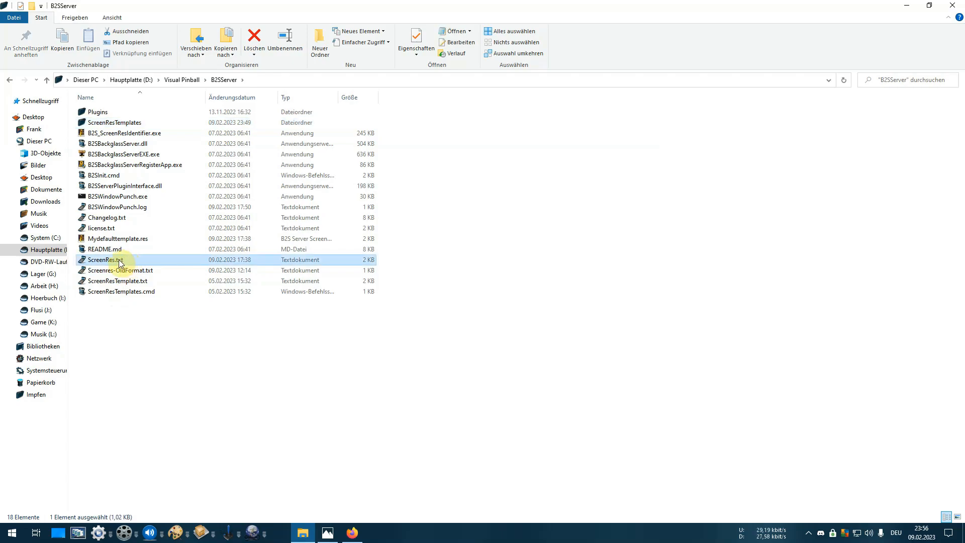
{"action": "mouse_move", "coordinate": [119, 260]}
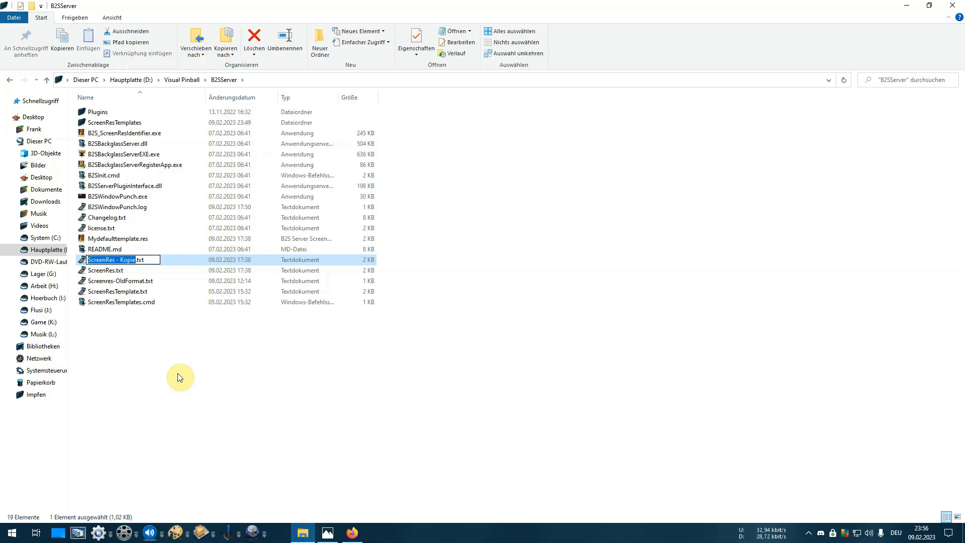
{"action": "type", "text": "mysomethi.txt"}
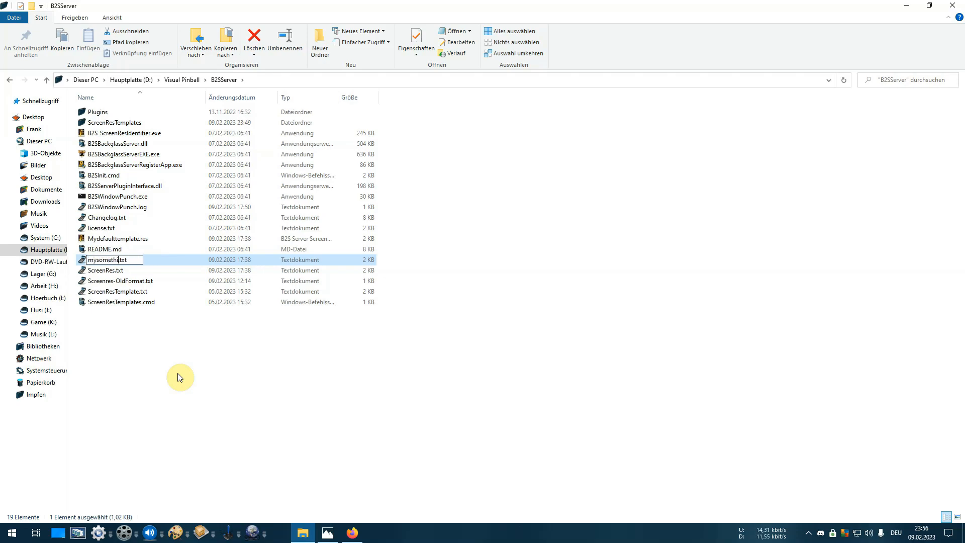
{"action": "type", "text": "ng"}
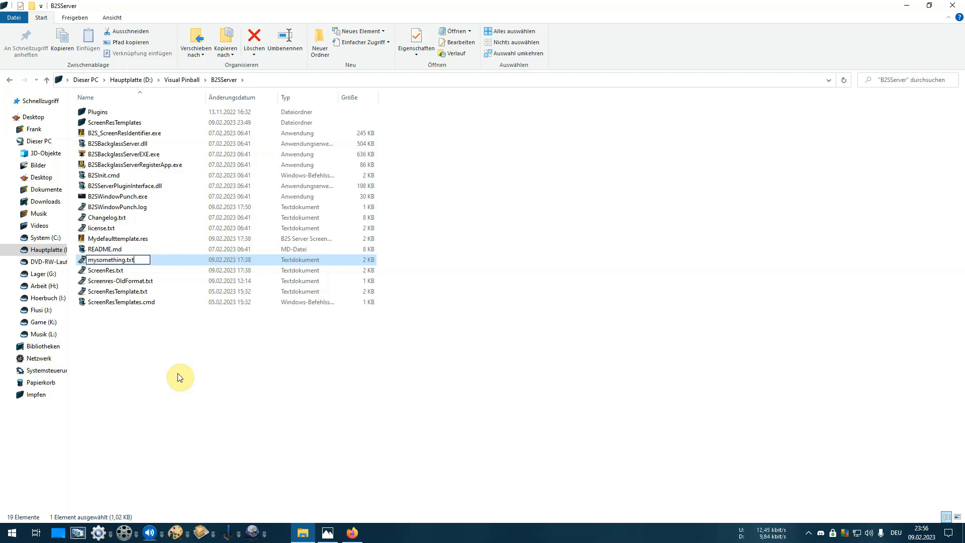
{"action": "key", "text": "BackSpace"}
{"action": "type", "text": "res"}
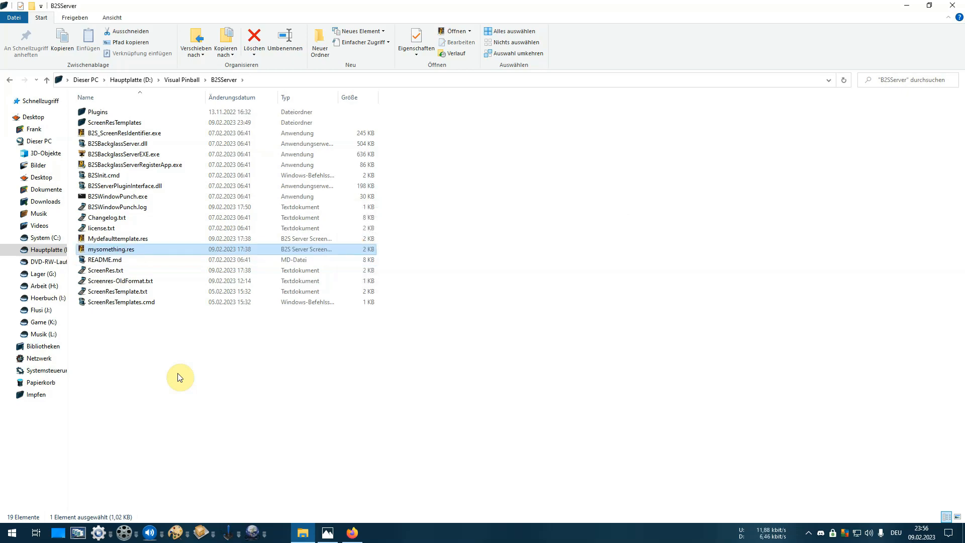
{"action": "mouse_move", "coordinate": [169, 252]}
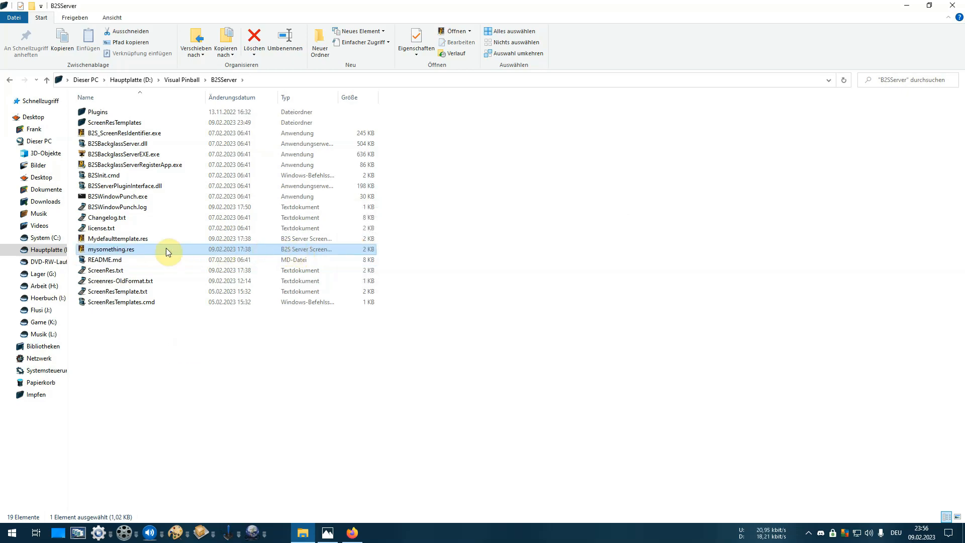
{"action": "mouse_move", "coordinate": [119, 250]}
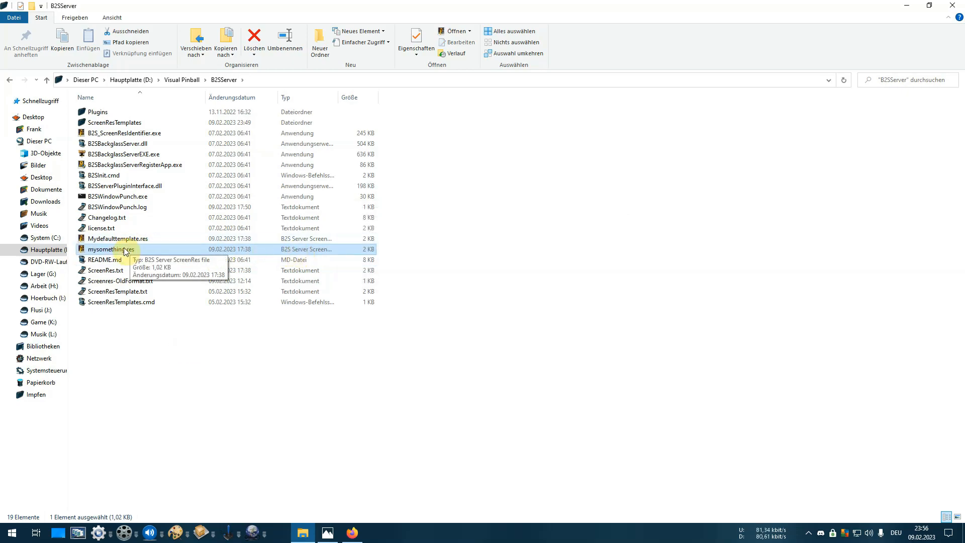
{"action": "mouse_move", "coordinate": [107, 249]}
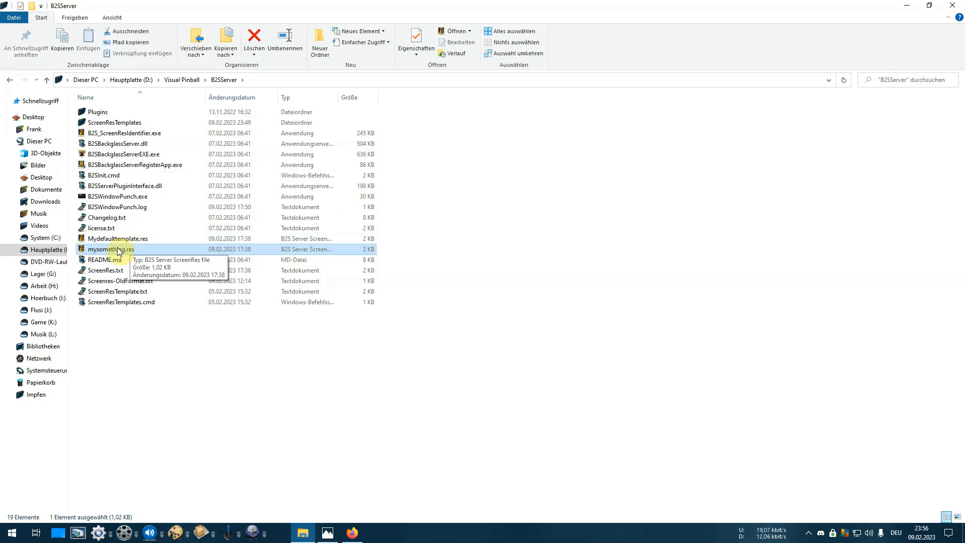
{"action": "mouse_move", "coordinate": [127, 255]}
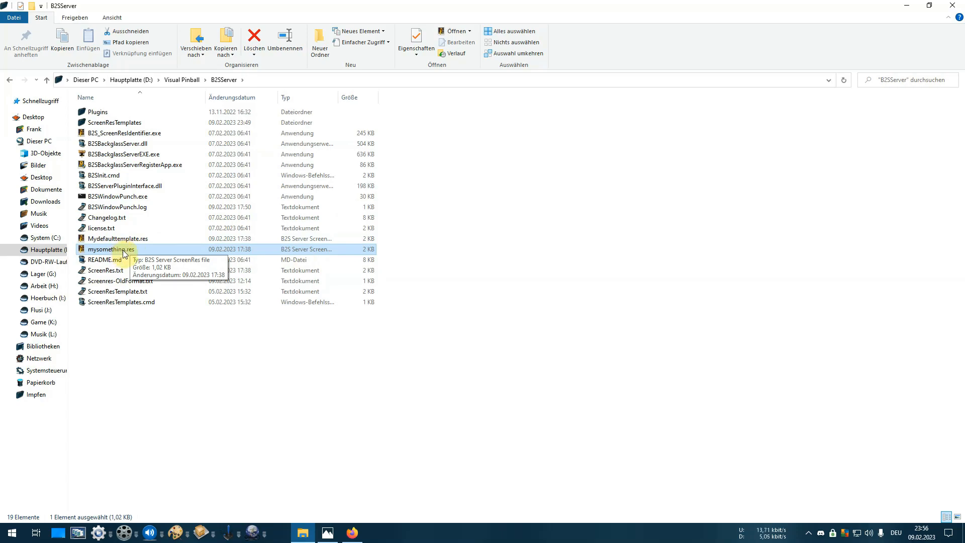
{"action": "mouse_move", "coordinate": [125, 237]}
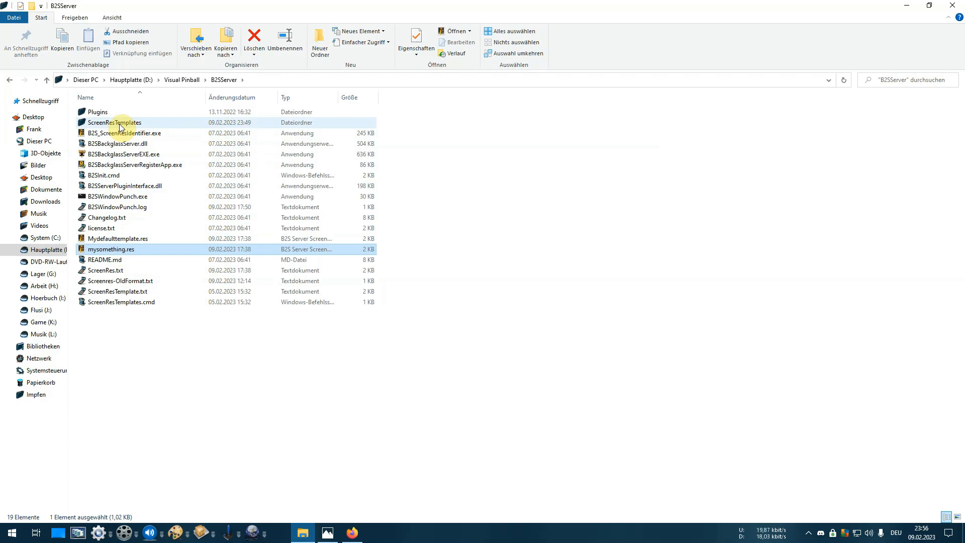
{"action": "mouse_move", "coordinate": [570, 366]}
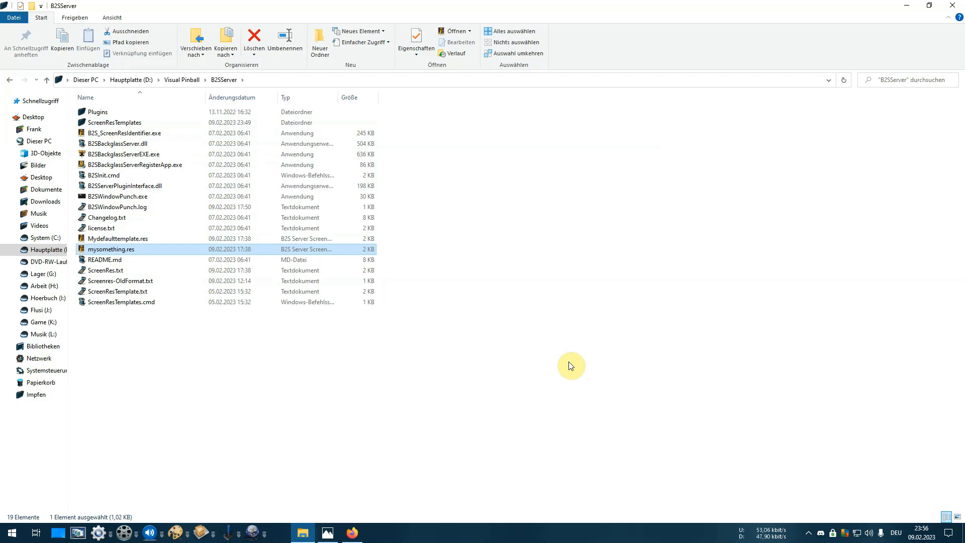
{"action": "mouse_move", "coordinate": [603, 324]}
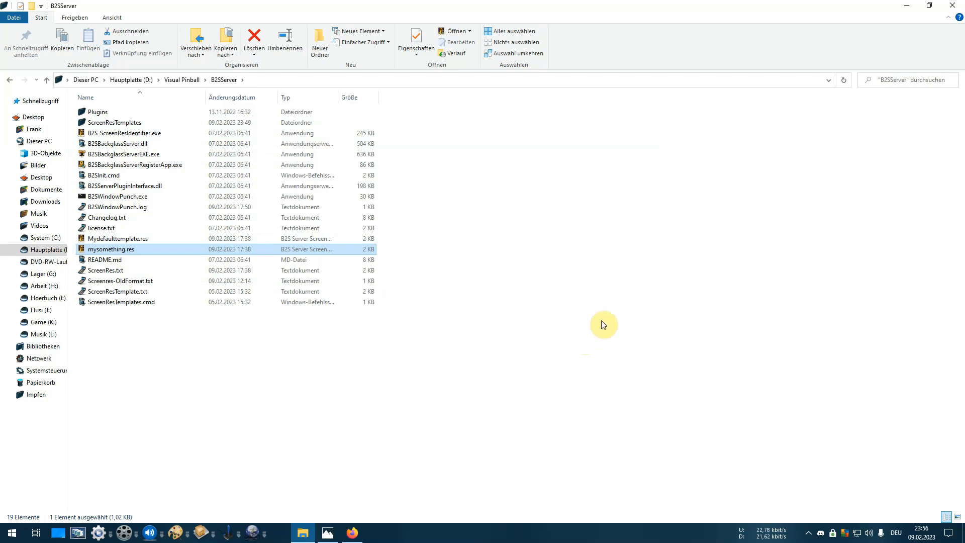
{"action": "mouse_move", "coordinate": [609, 307]}
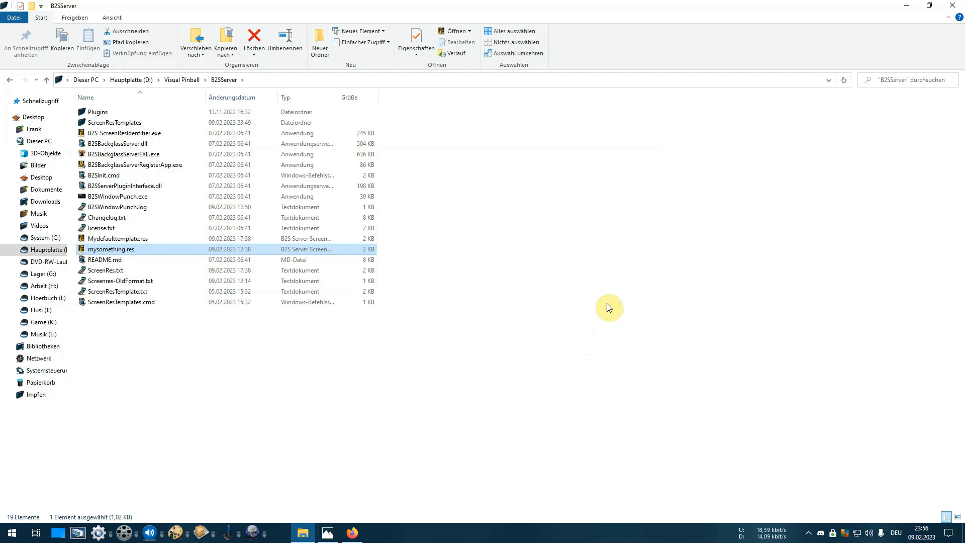
{"action": "mouse_move", "coordinate": [654, 313]}
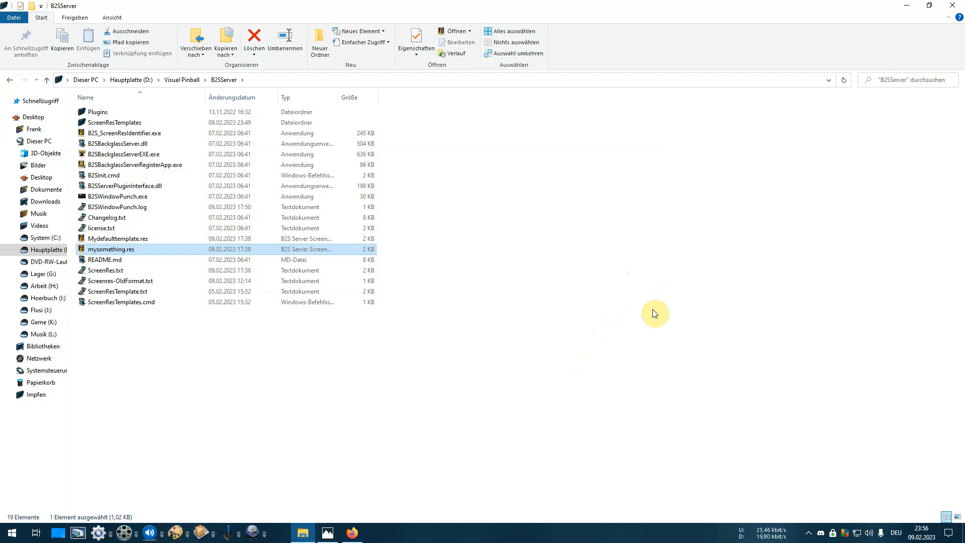
{"action": "mouse_move", "coordinate": [677, 212]}
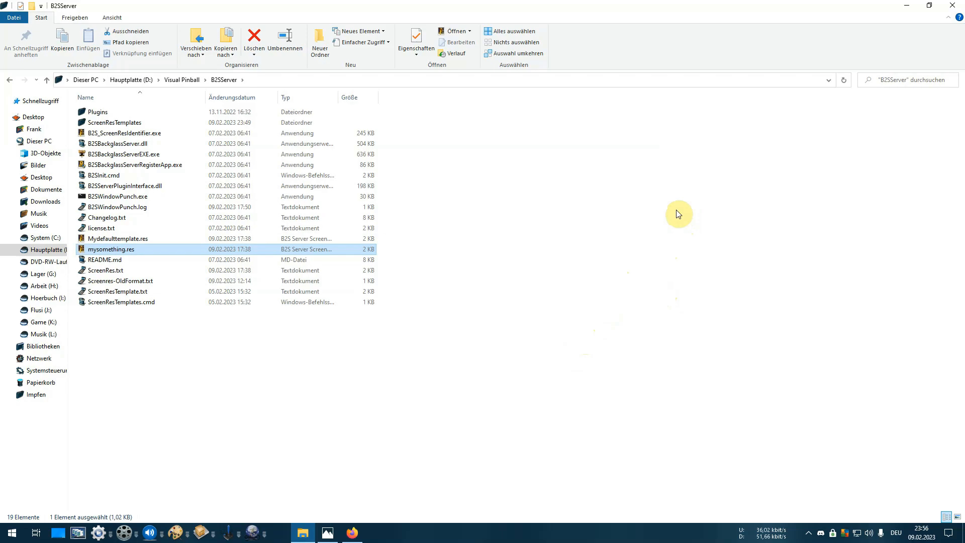
{"action": "mouse_move", "coordinate": [665, 211]}
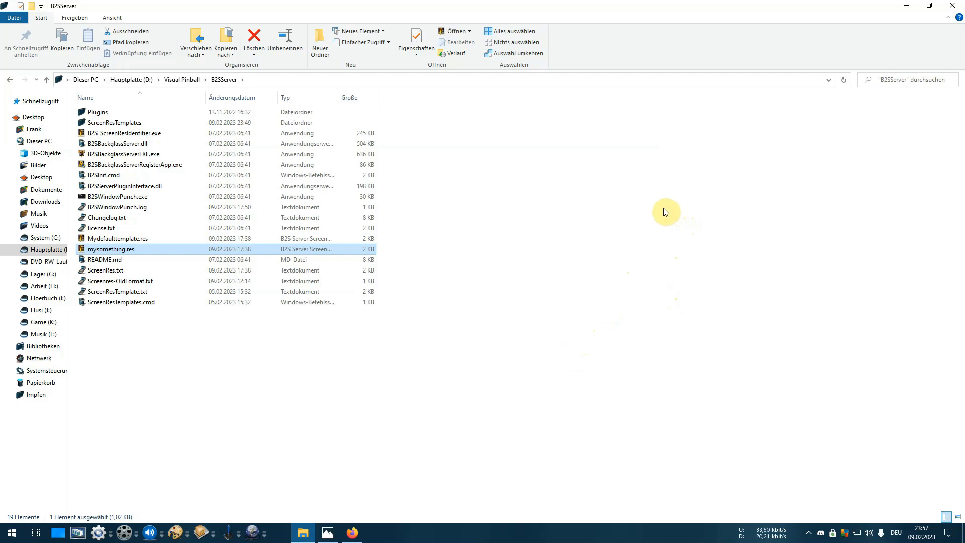